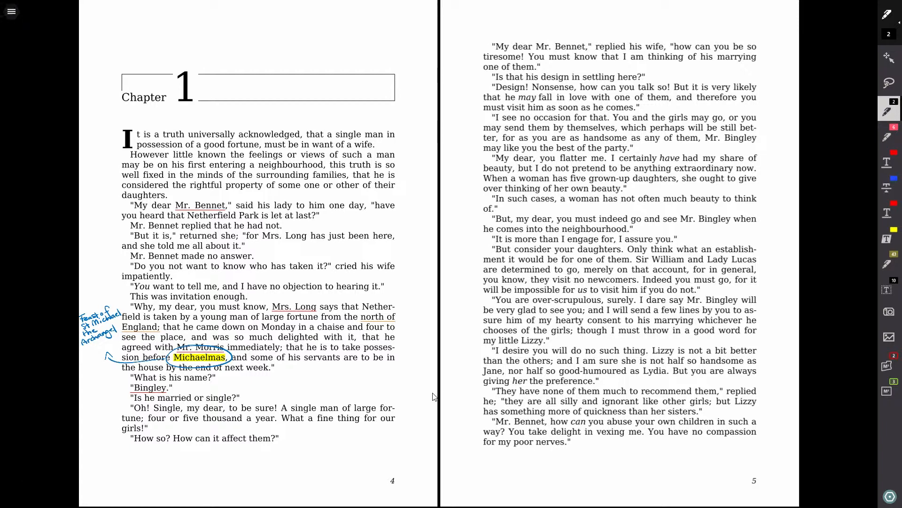
Step: Show the Tabs pane of open documents and scroll to the + tile for a new tab
left_click(12, 11)
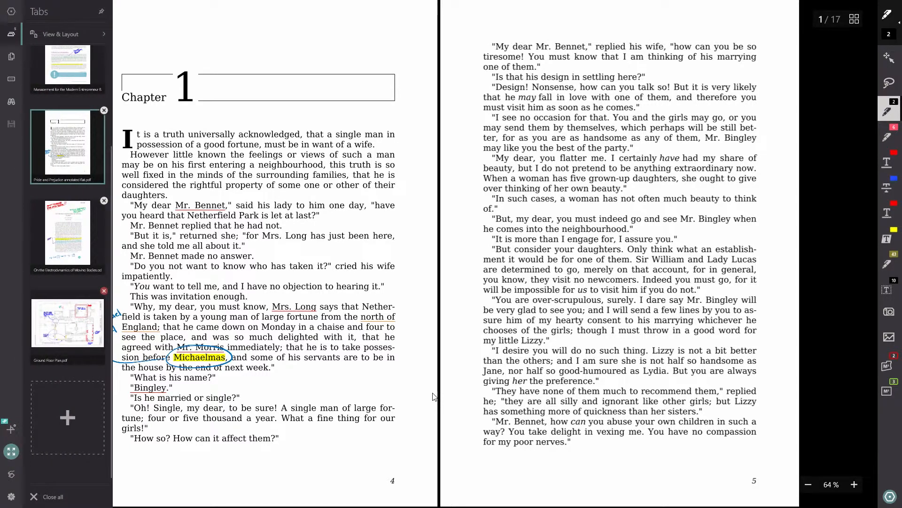
scroll("down", 3)
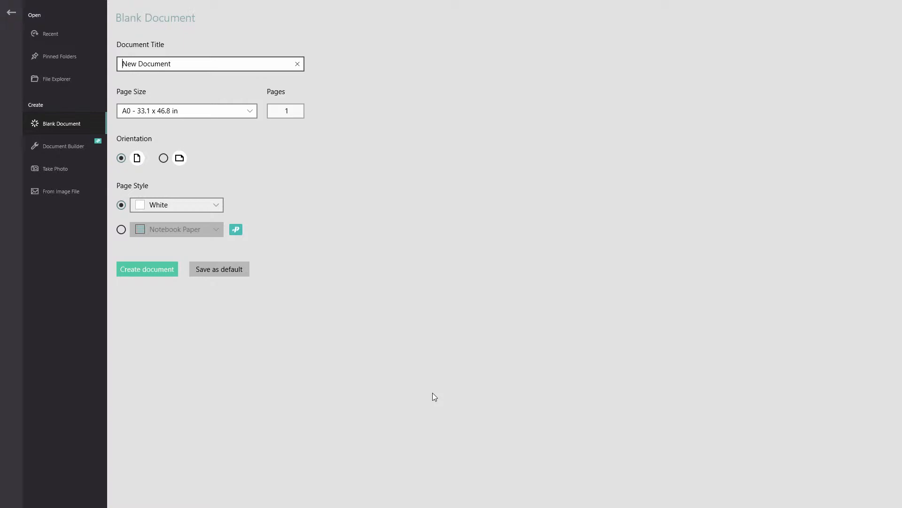
Step: Title the document 'Blank Document 1' and set its page size to A3
type("Blank Document 1")
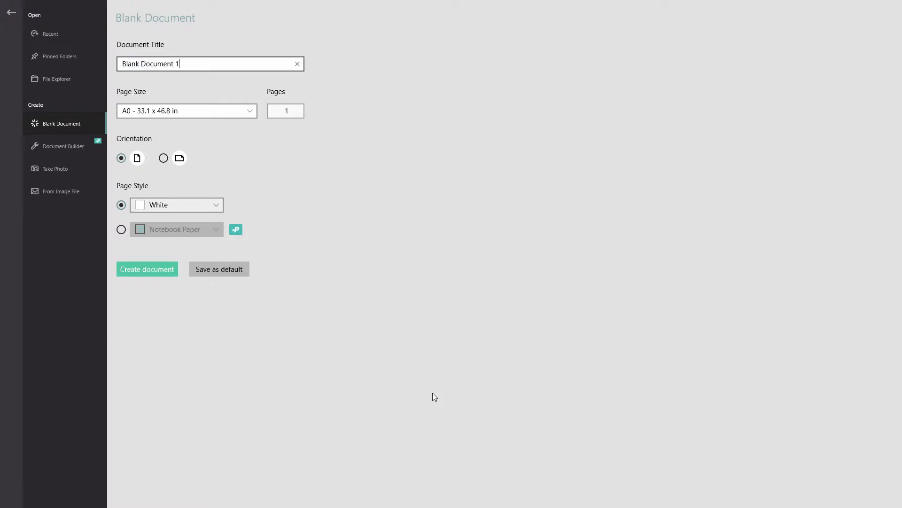
left_click(186, 111)
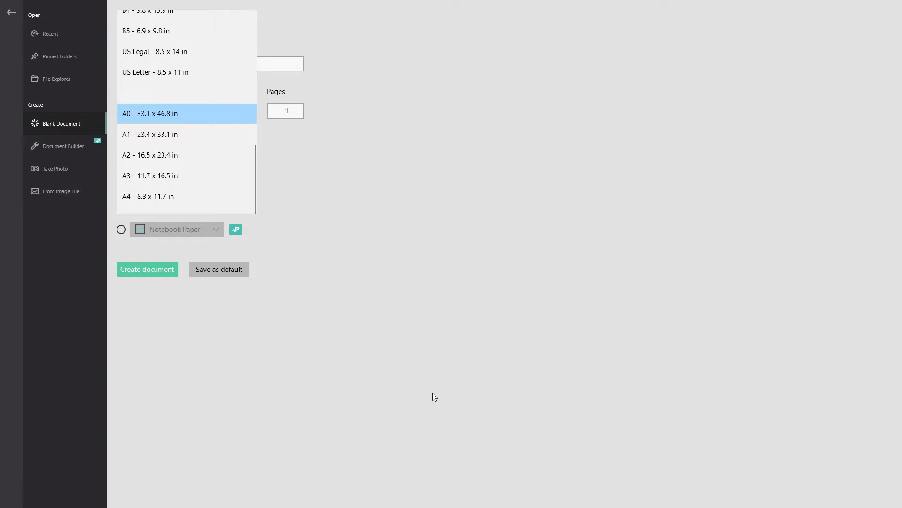
left_click(150, 176)
type("3")
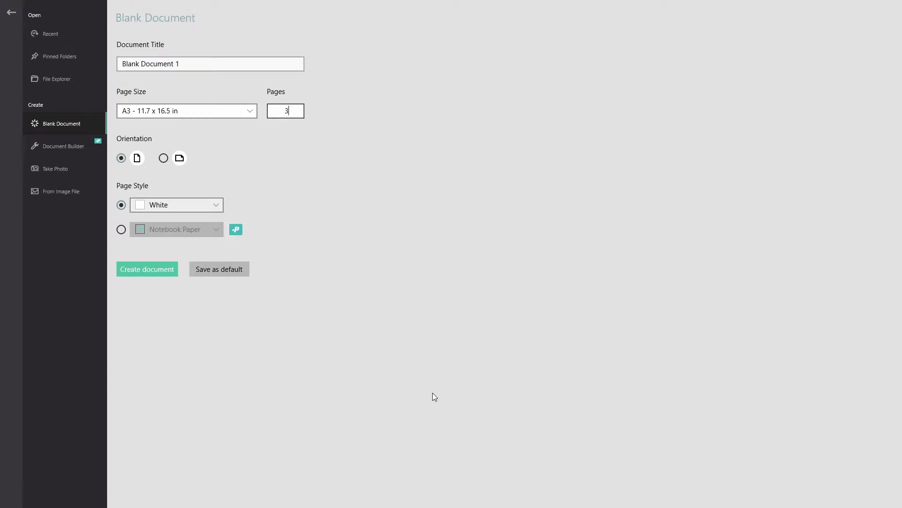
left_click(216, 204)
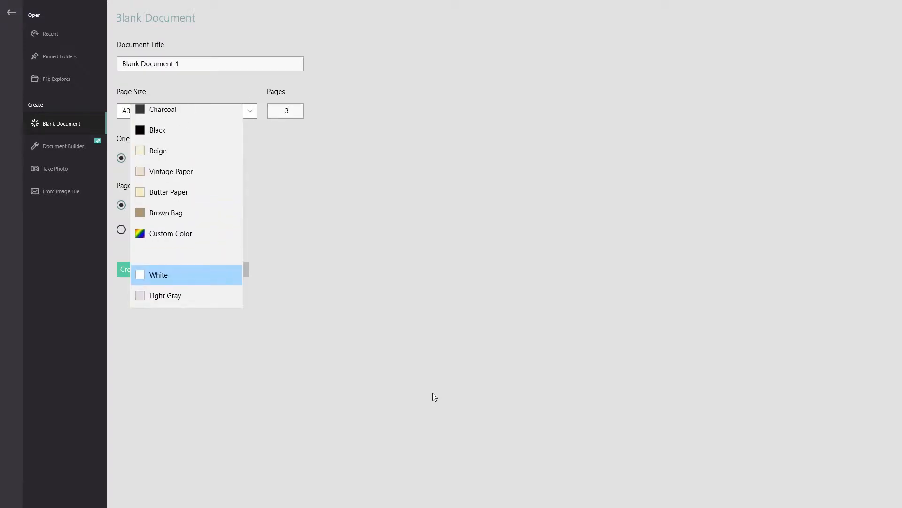
Step: Set Butter Paper as the plain colour and Notebook Paper as the page style
left_click(170, 191)
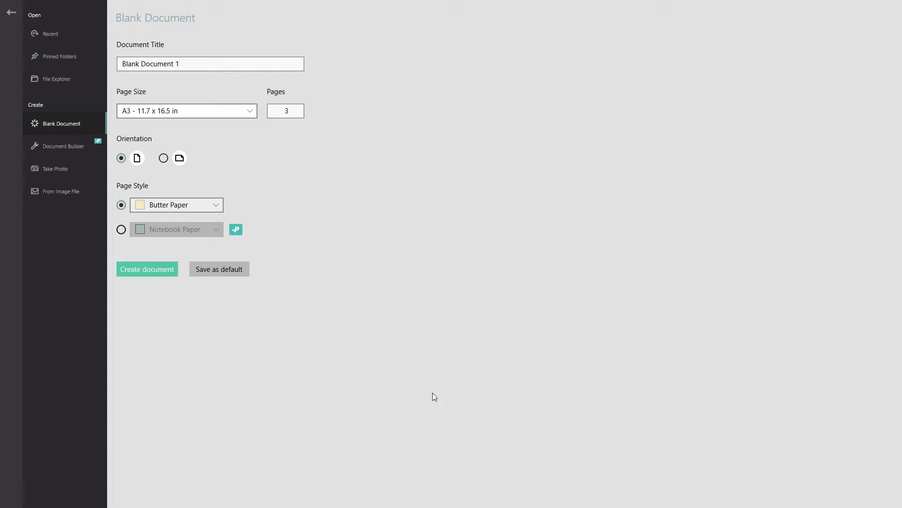
left_click(214, 229)
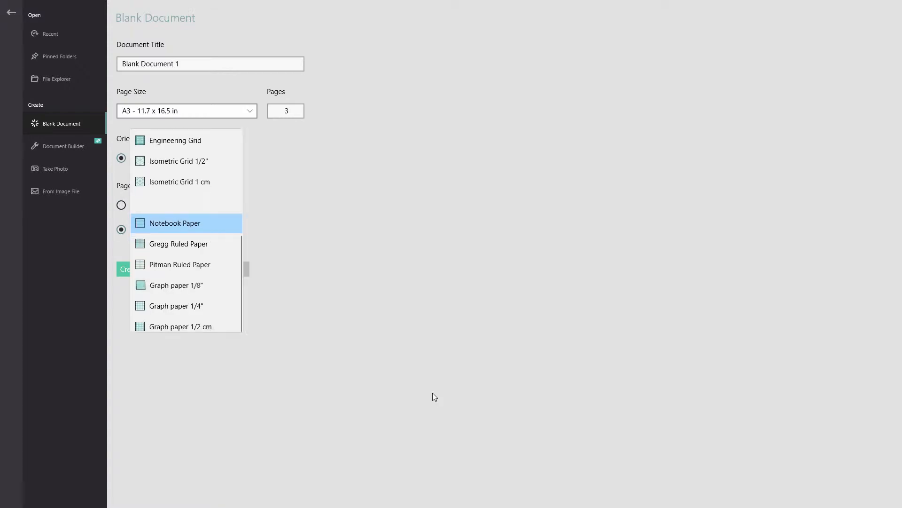
left_click(175, 223)
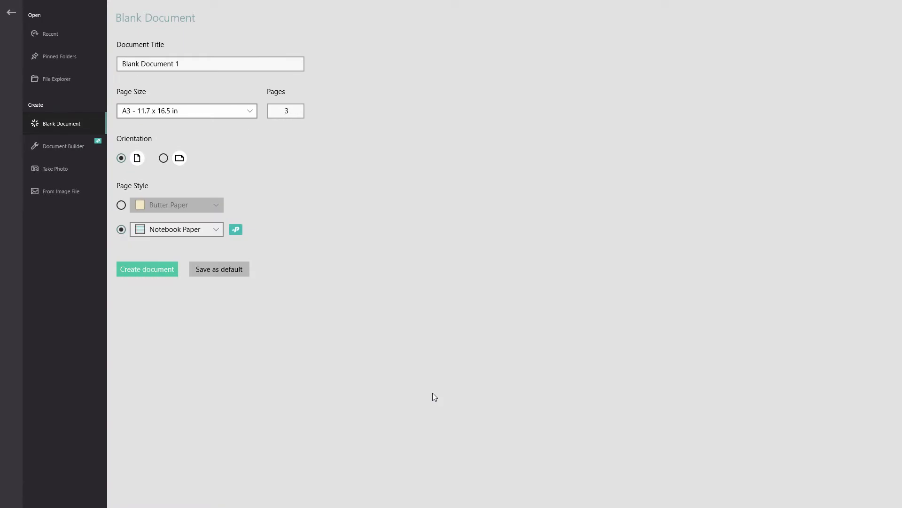